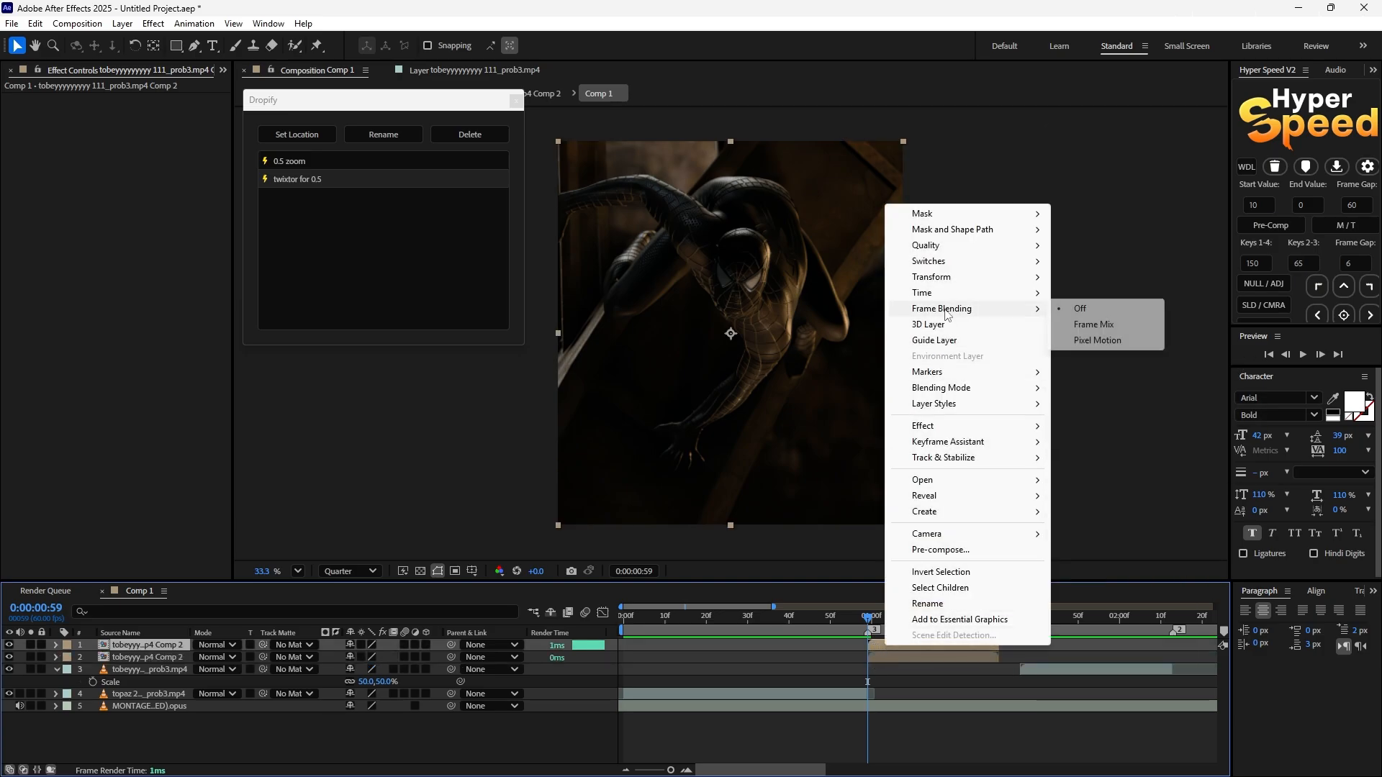
mouse_move(922, 293)
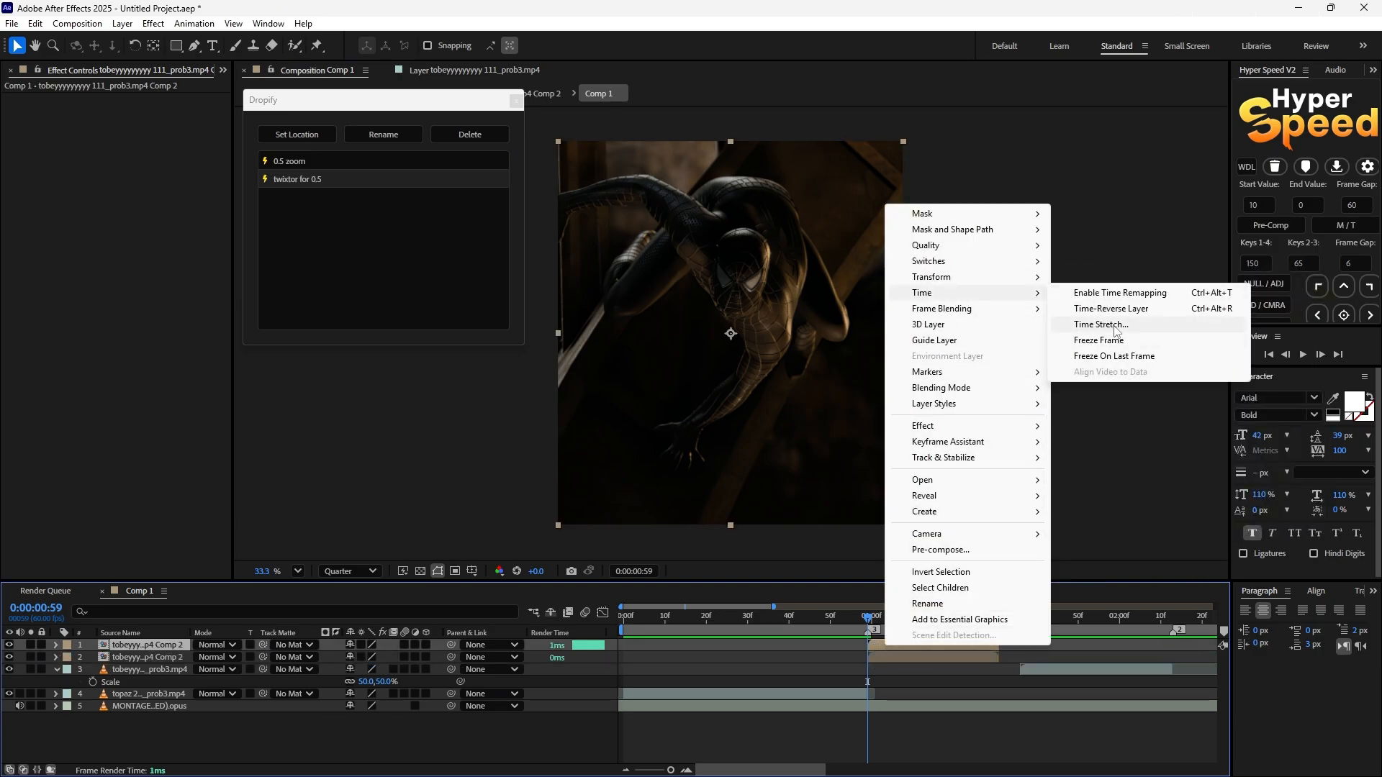
Freeze the top Spider-Man layer on its current frame and extend its start earlier.
left_click(1120, 291)
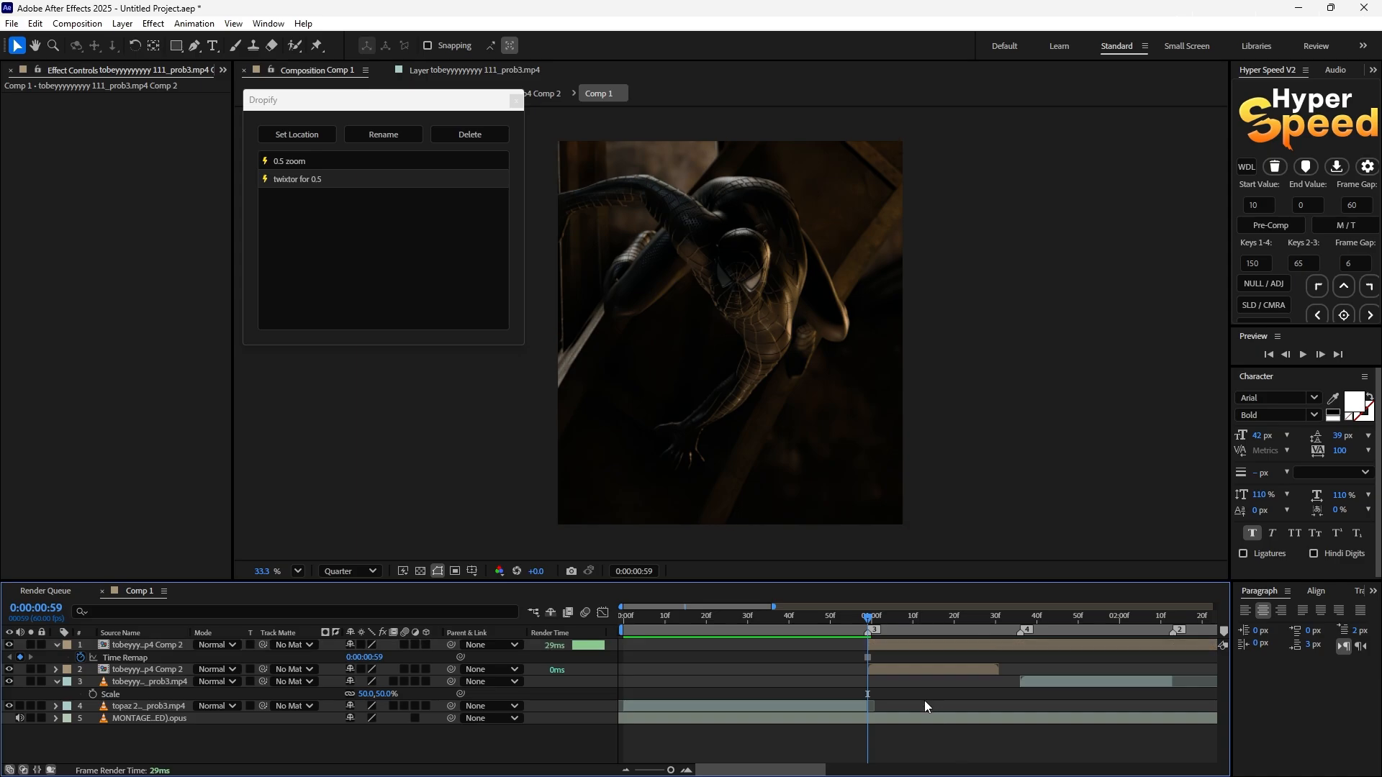
left_click(150, 644)
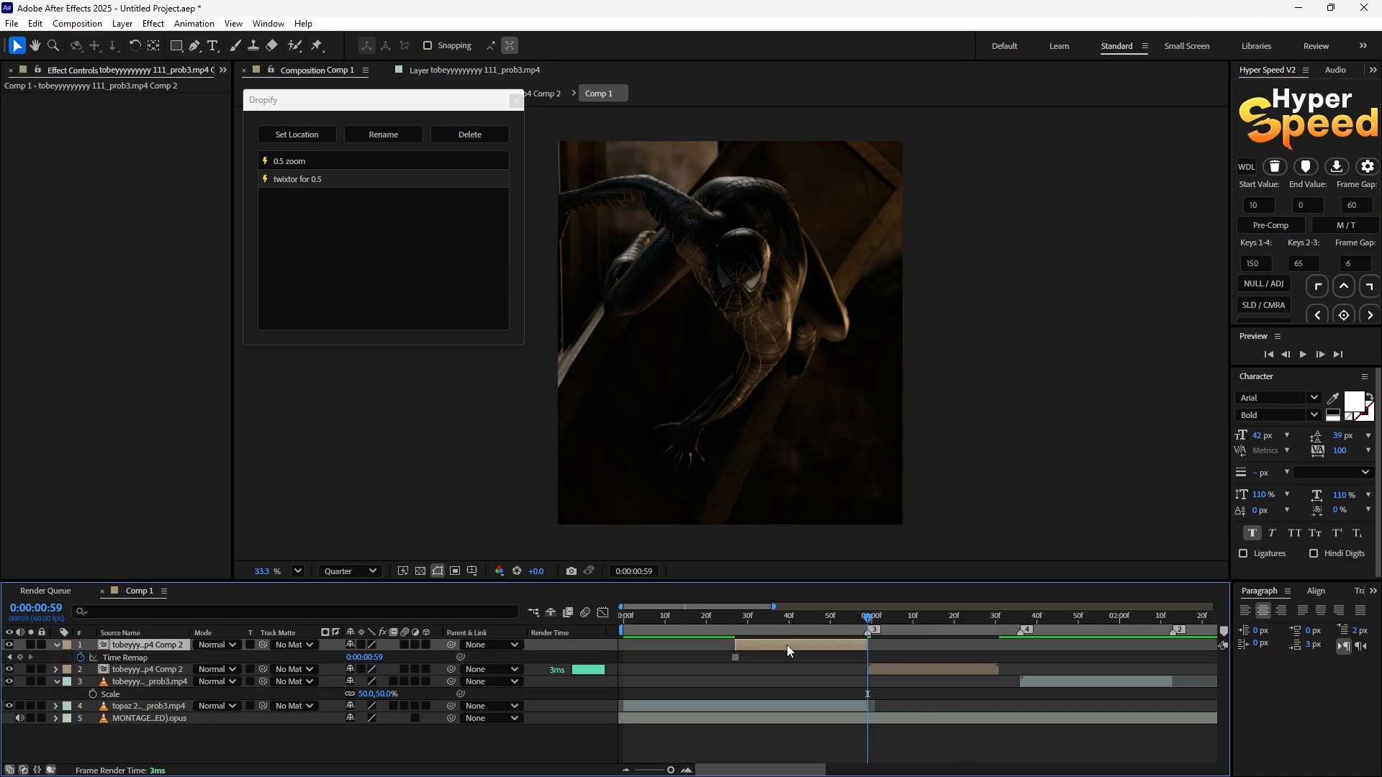
left_click(735, 616)
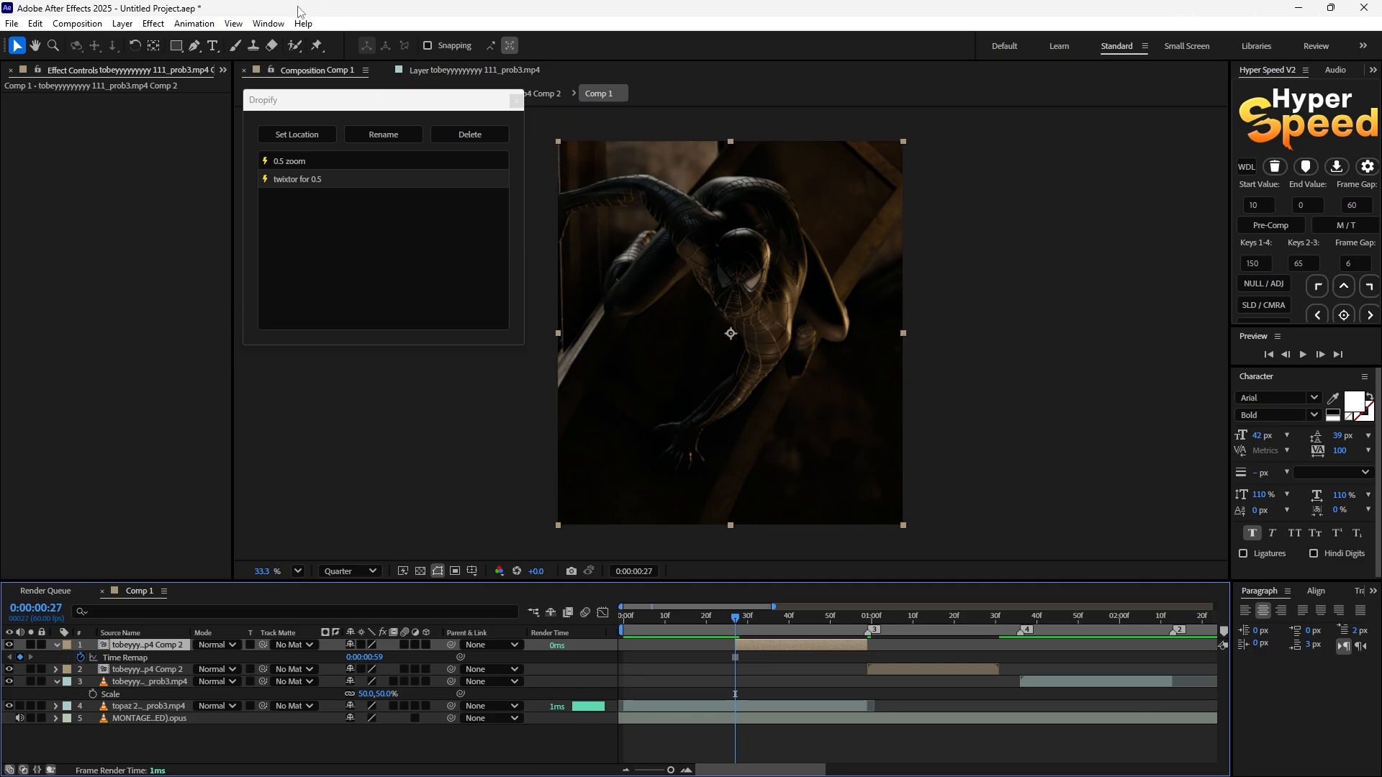
left_click(293, 44)
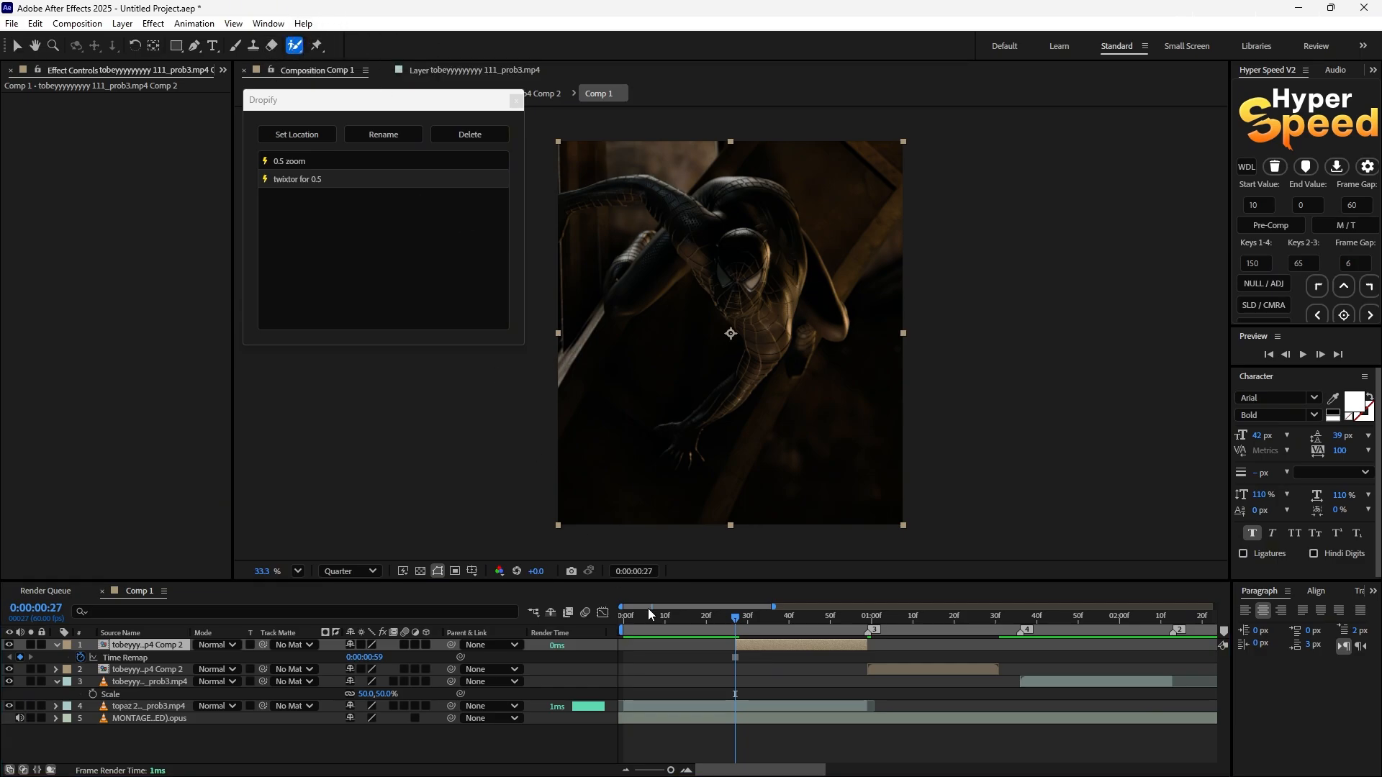
Roto Brush the frozen Spider-Man in the Layer panel and freeze the matte.
left_click(471, 70)
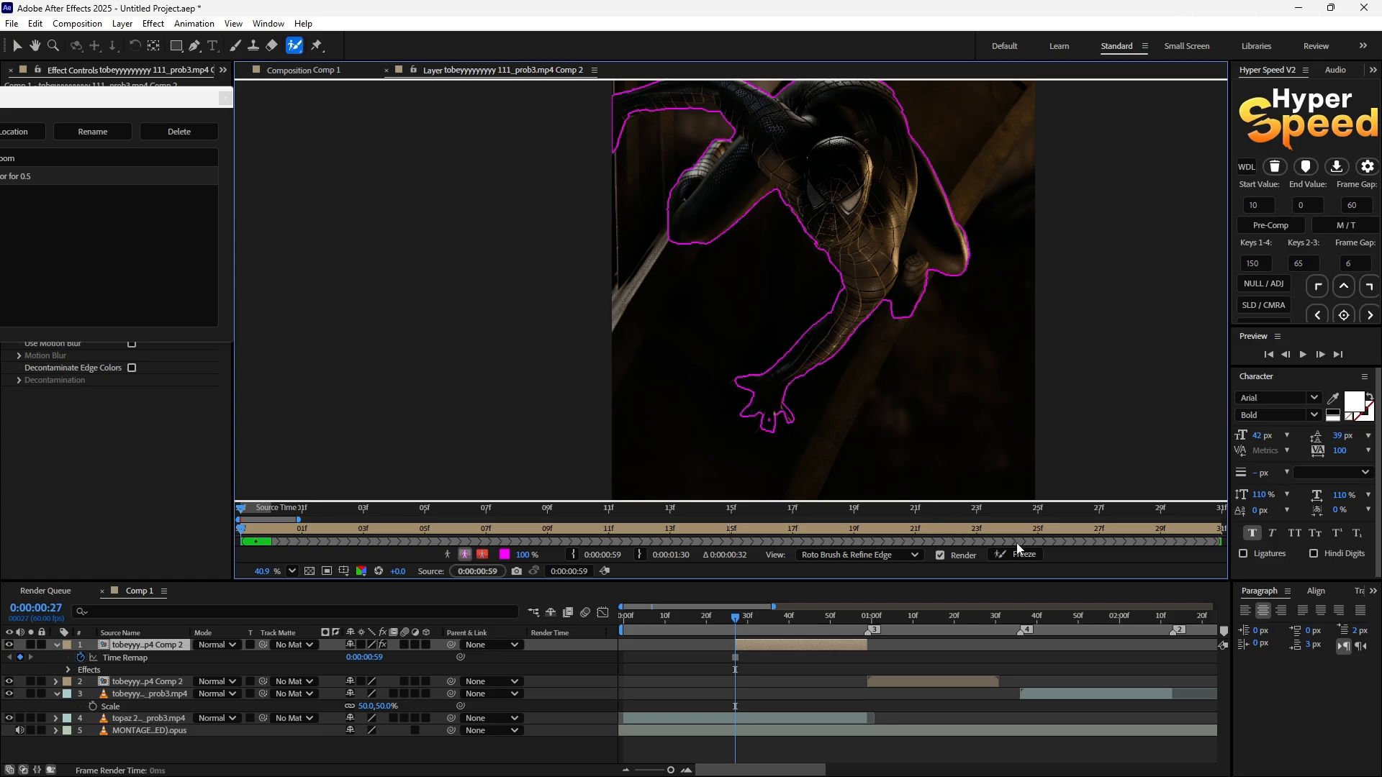
left_click(1020, 555)
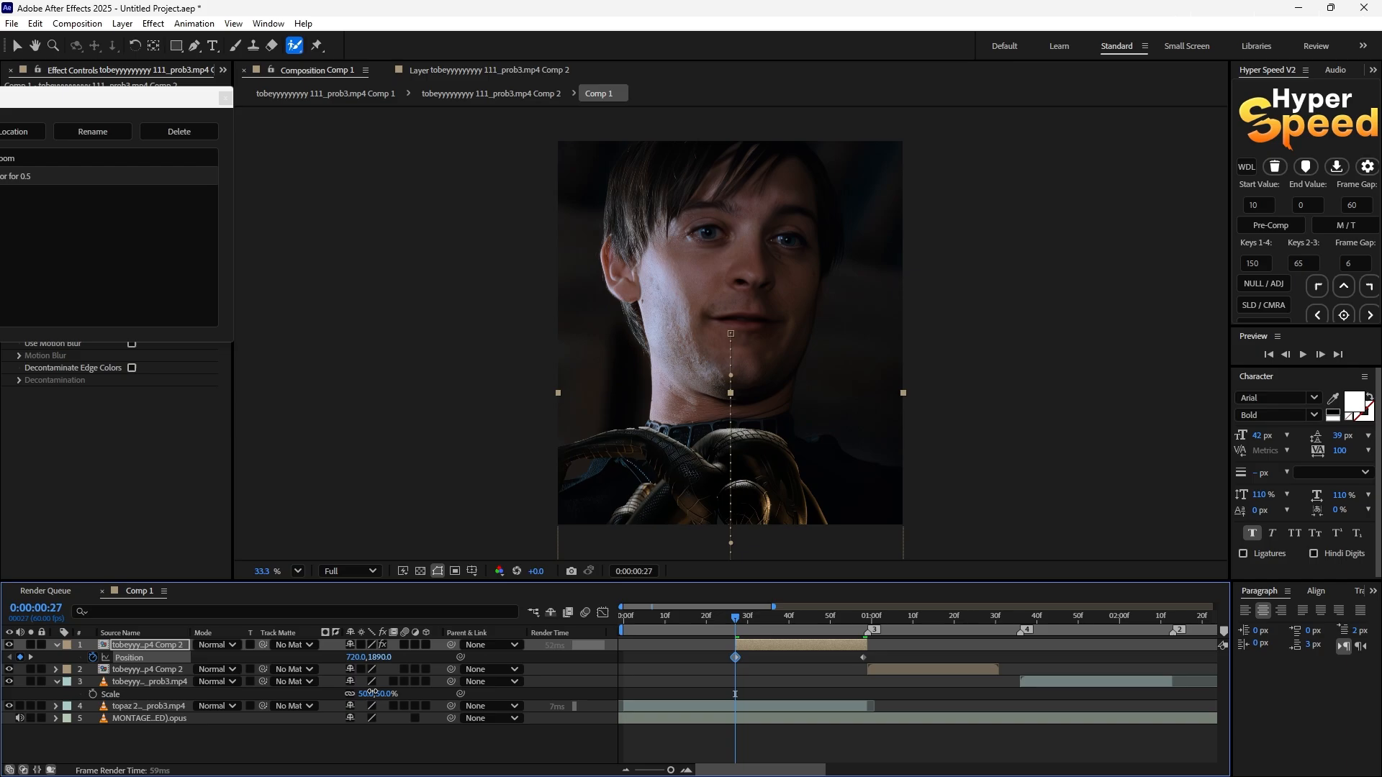
Ease the Position keyframes and stretch their influence in the Graph Editor.
right_click(734, 659)
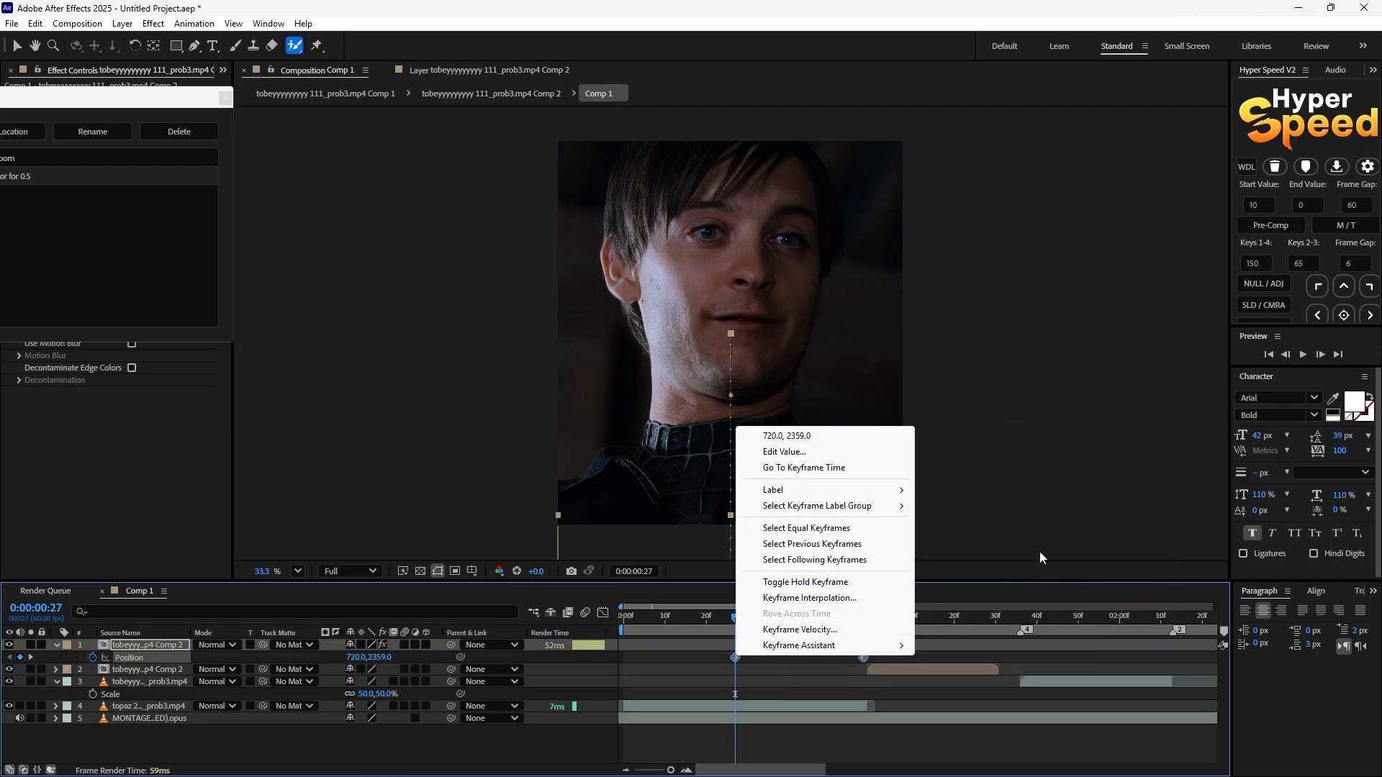
mouse_move(798, 645)
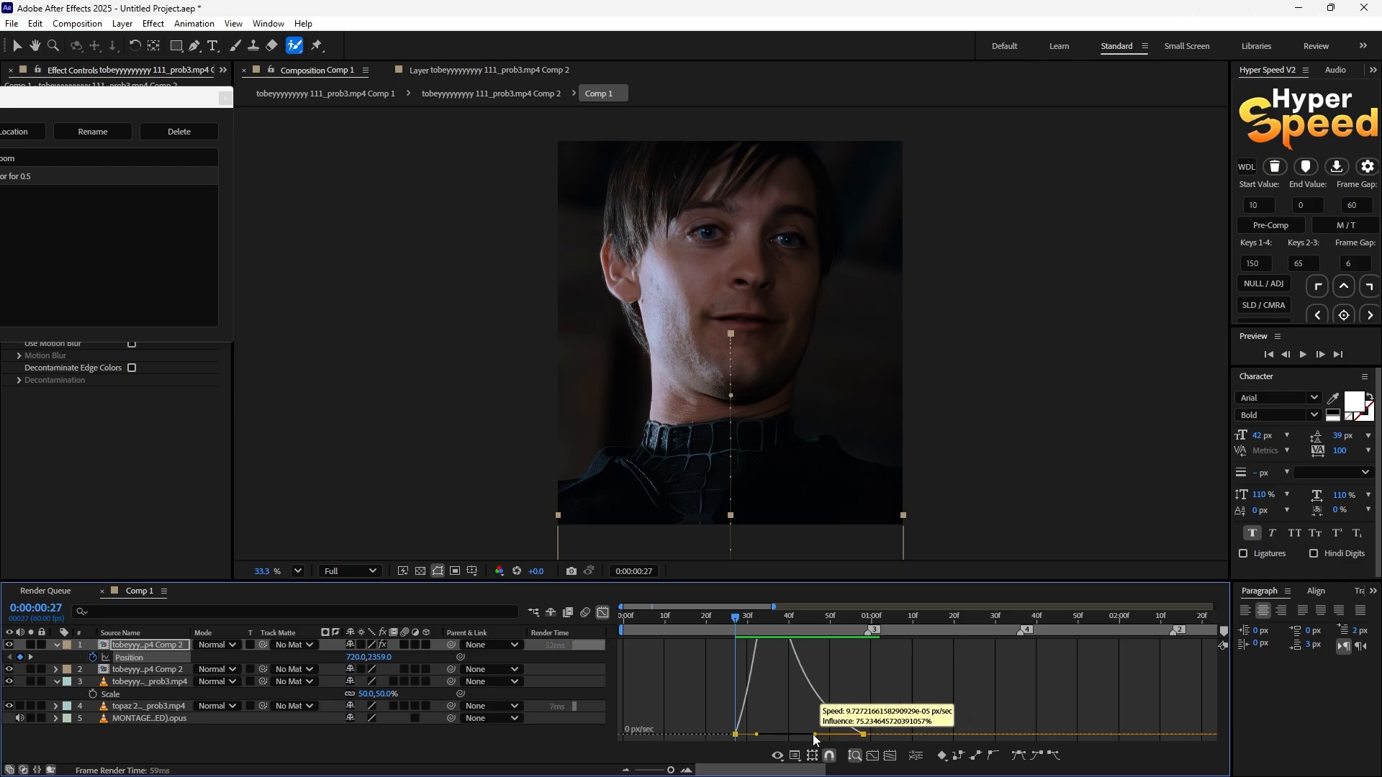
left_click_drag(851, 734, 811, 738)
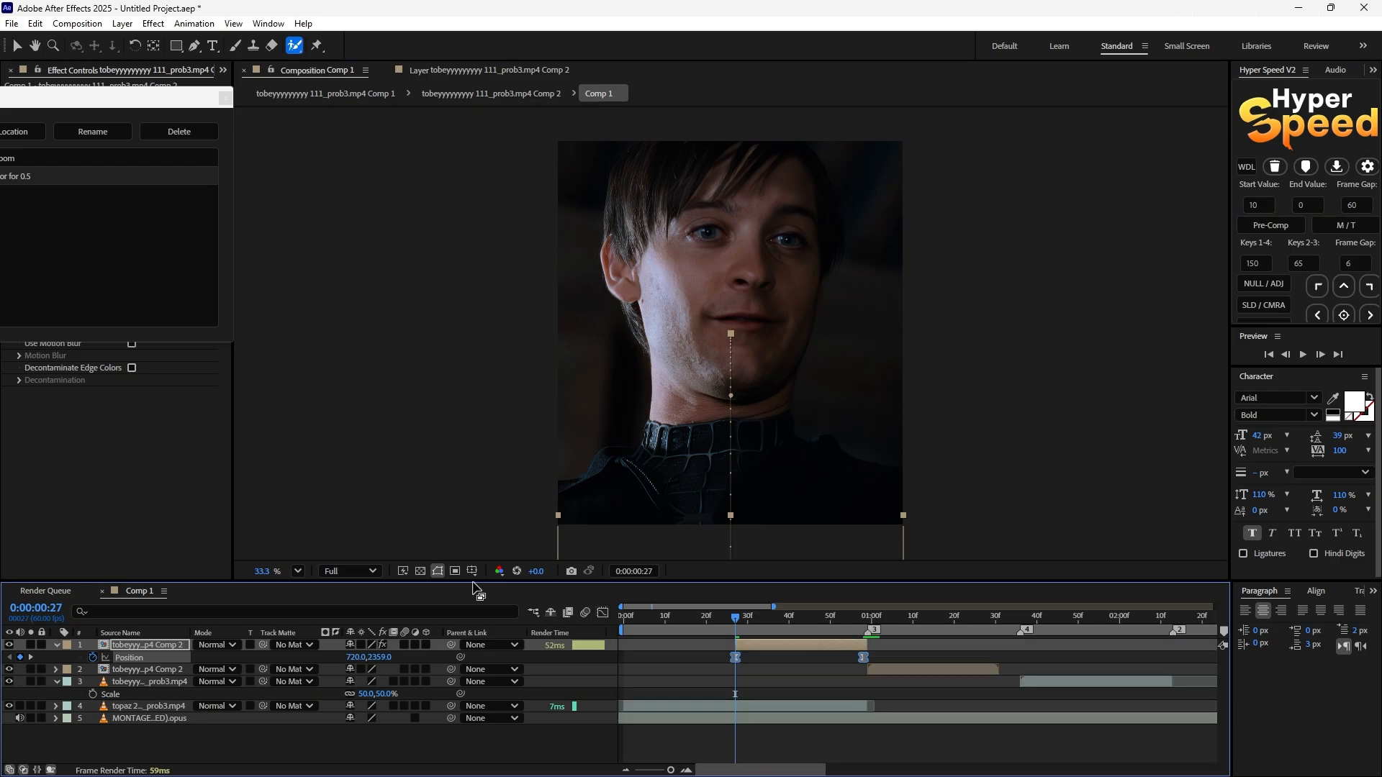
left_click(347, 571)
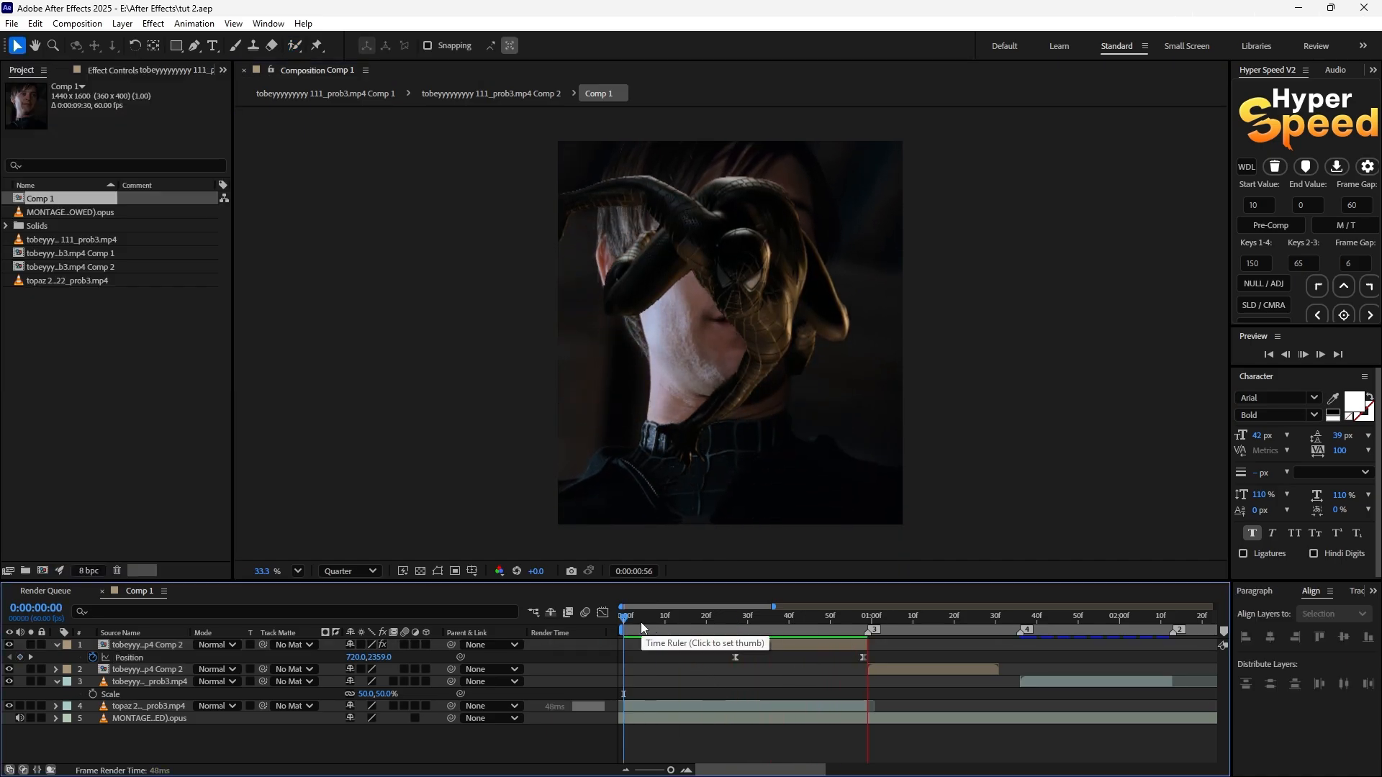
Move the playhead back to frame 0 of the animation.
left_click(639, 615)
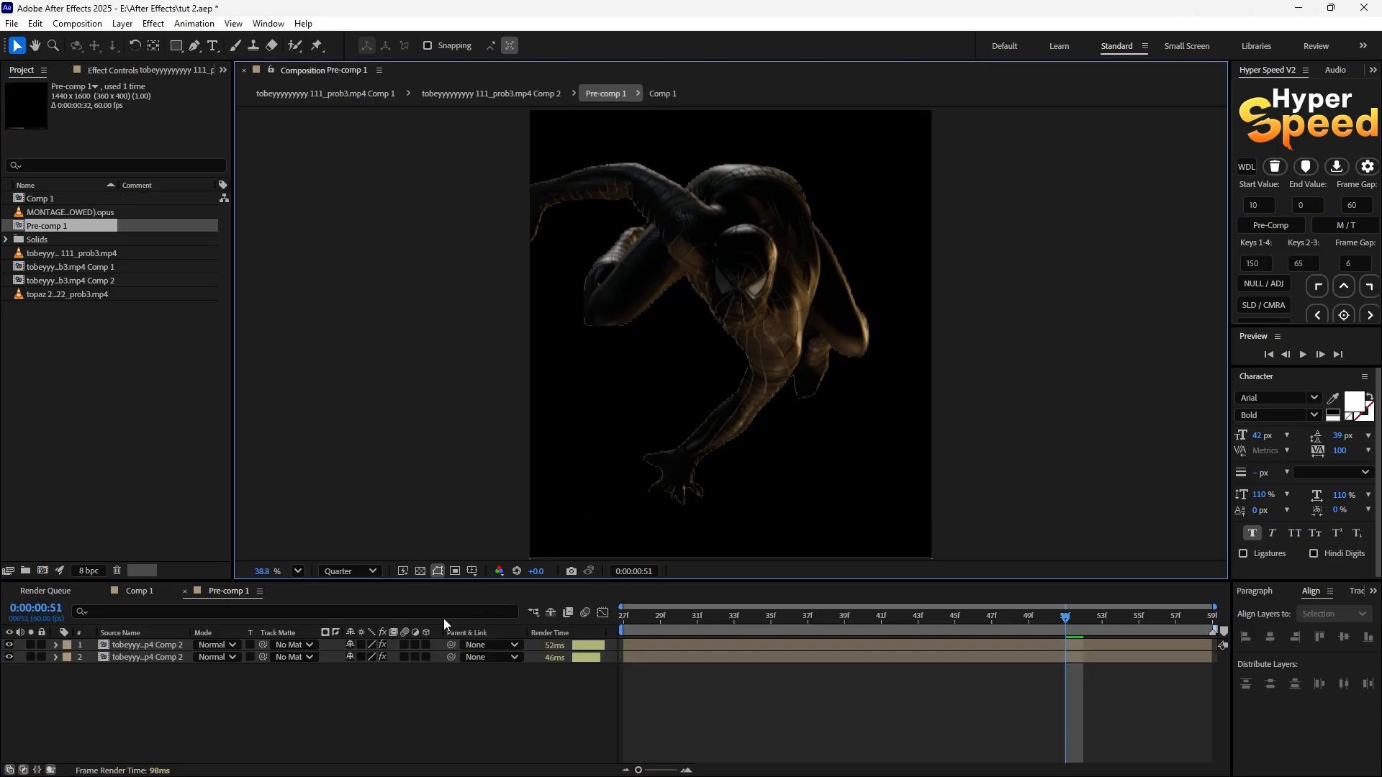
Apply Turbulent Displace to the lower Spider-Man layer with Amount 204 and Complexity 4.3.
left_click(344, 570)
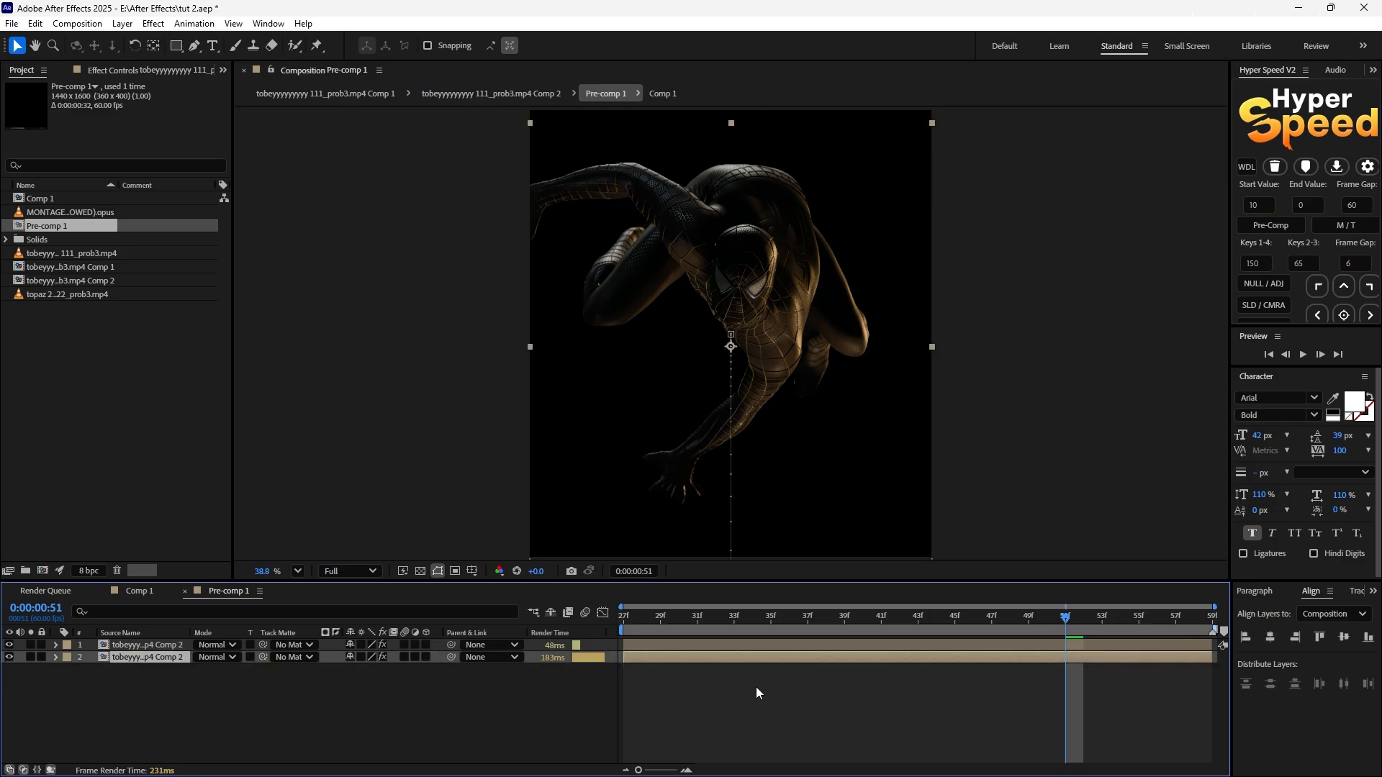
type("tu")
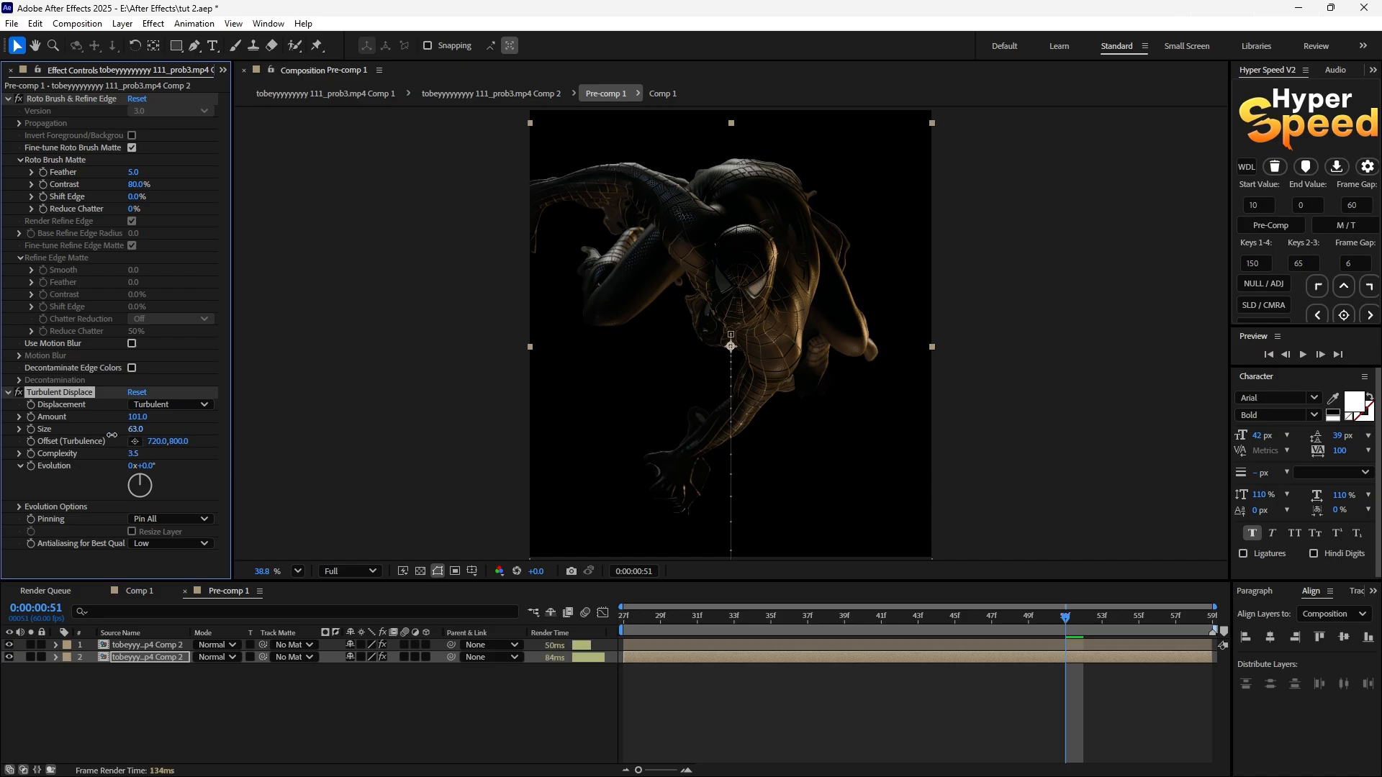
left_click_drag(136, 429, 119, 429)
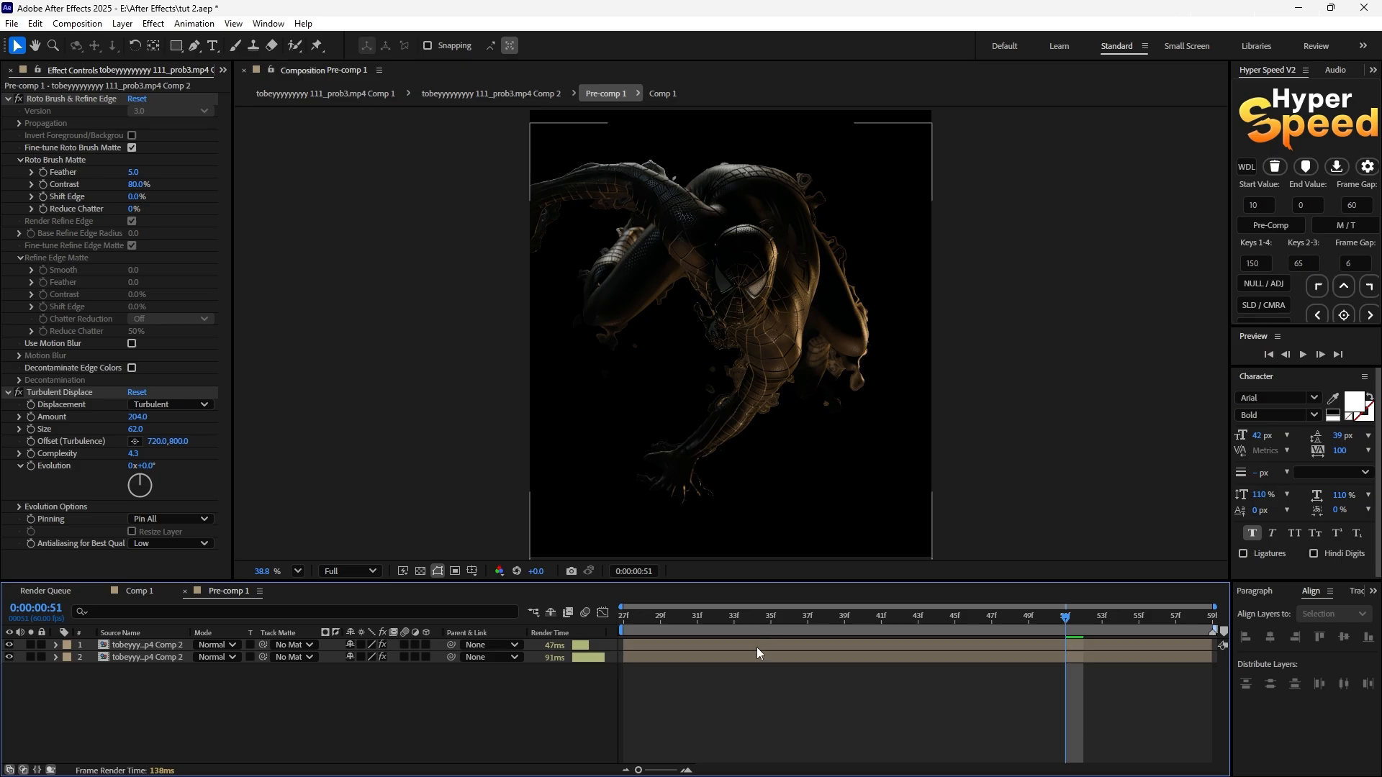
type("de")
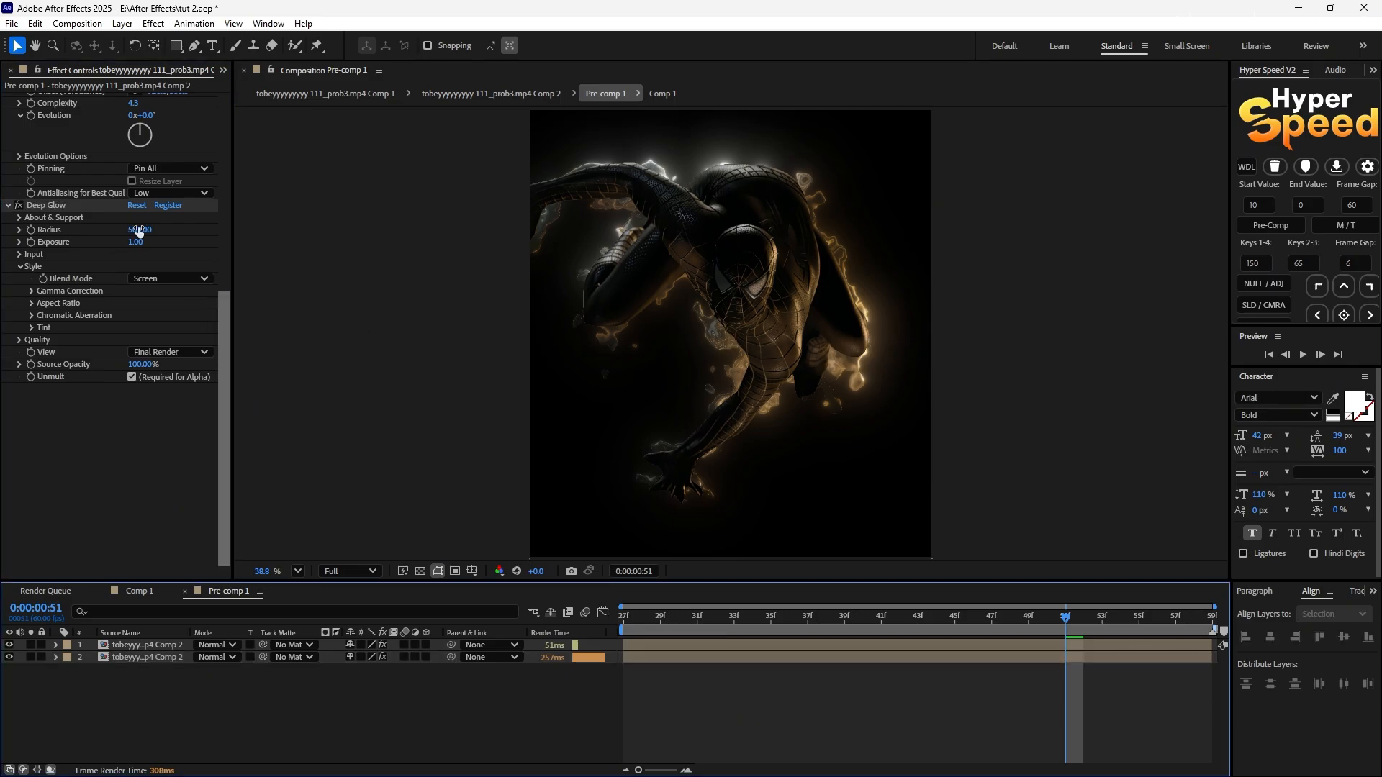
Set Deep Glow radius to 900 and exposure to 0.40, then preview earlier.
double_click(138, 229)
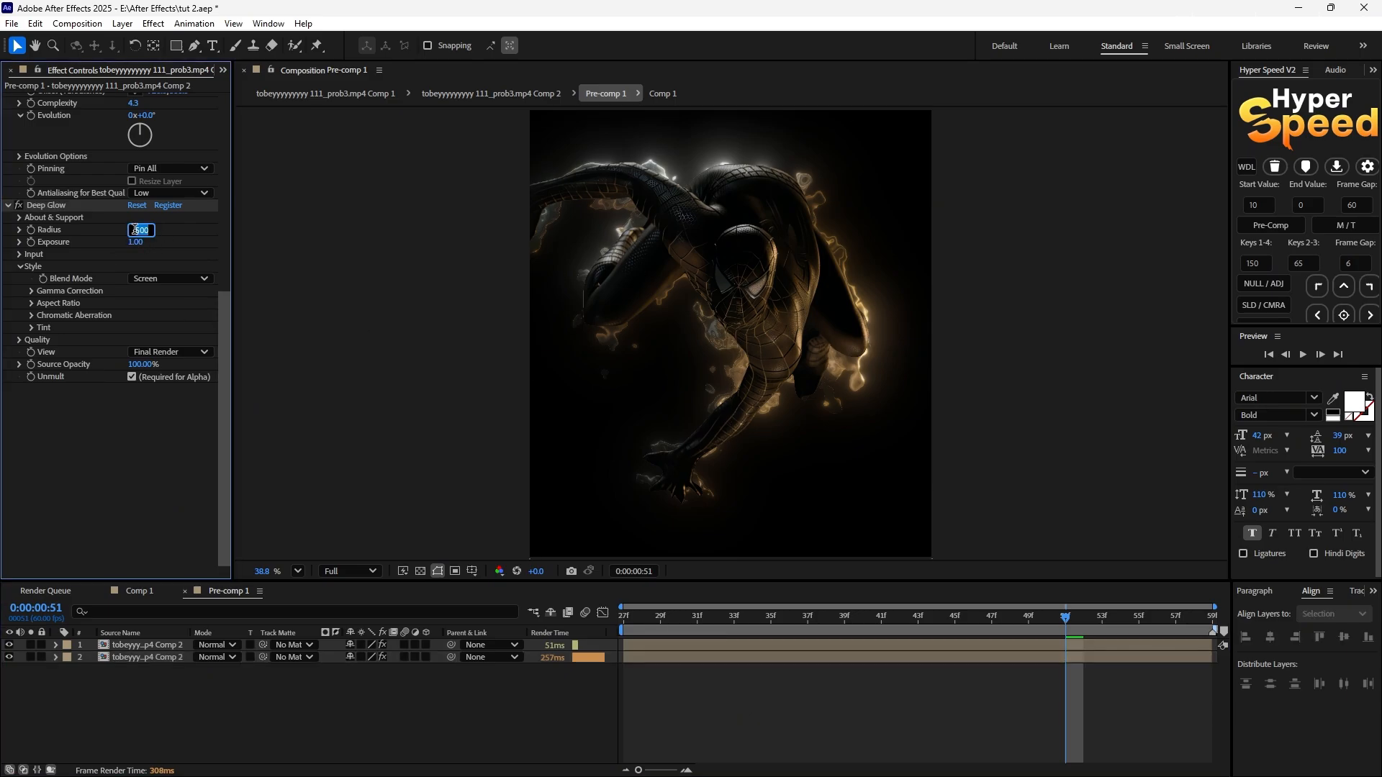
type("3")
type("900")
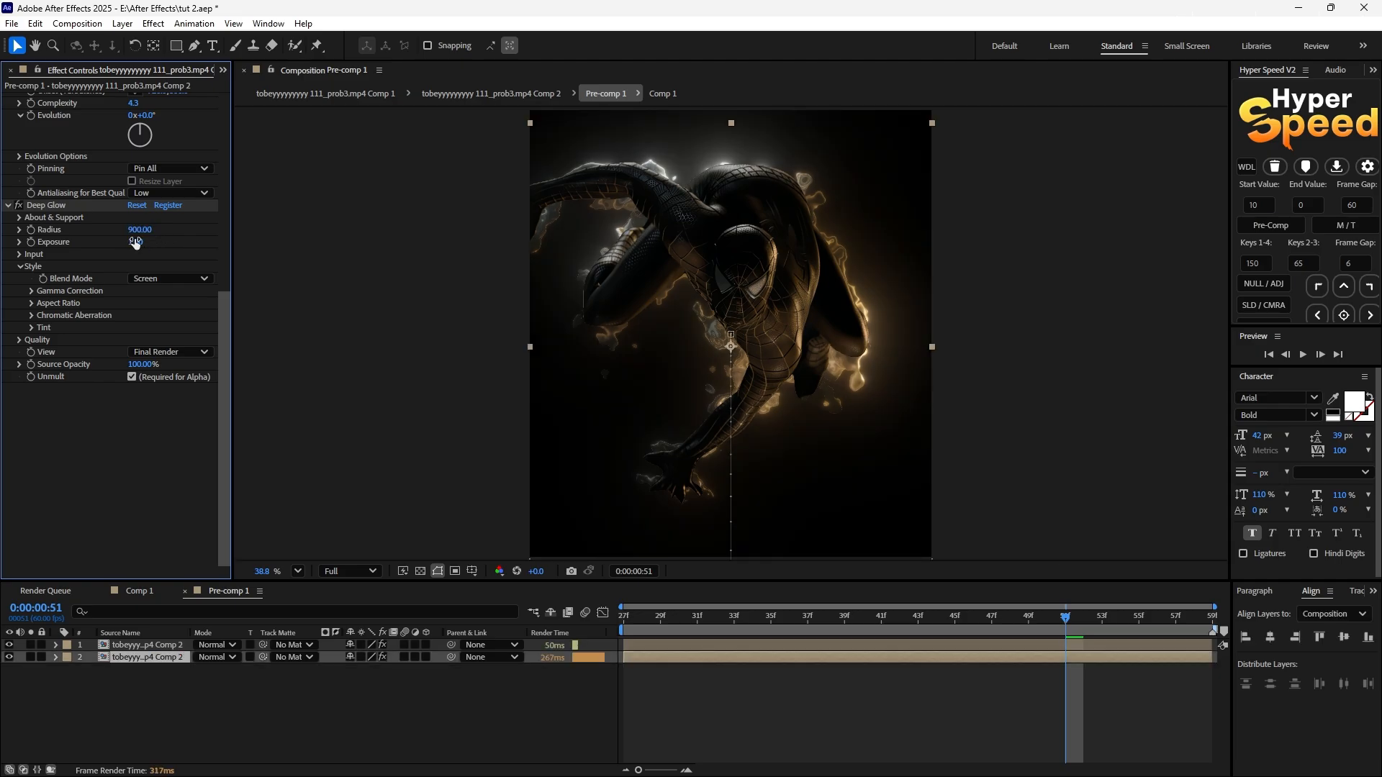
left_click(139, 243)
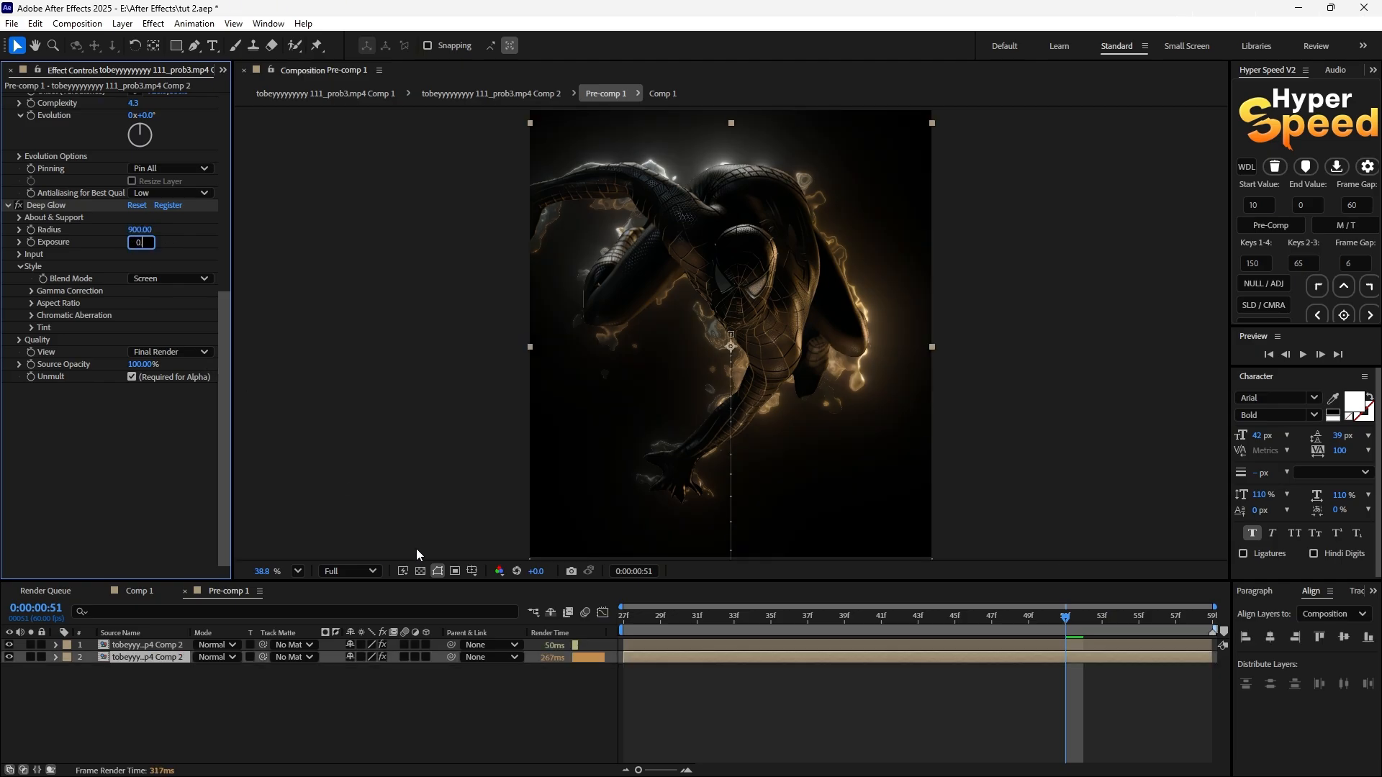
type("0.40")
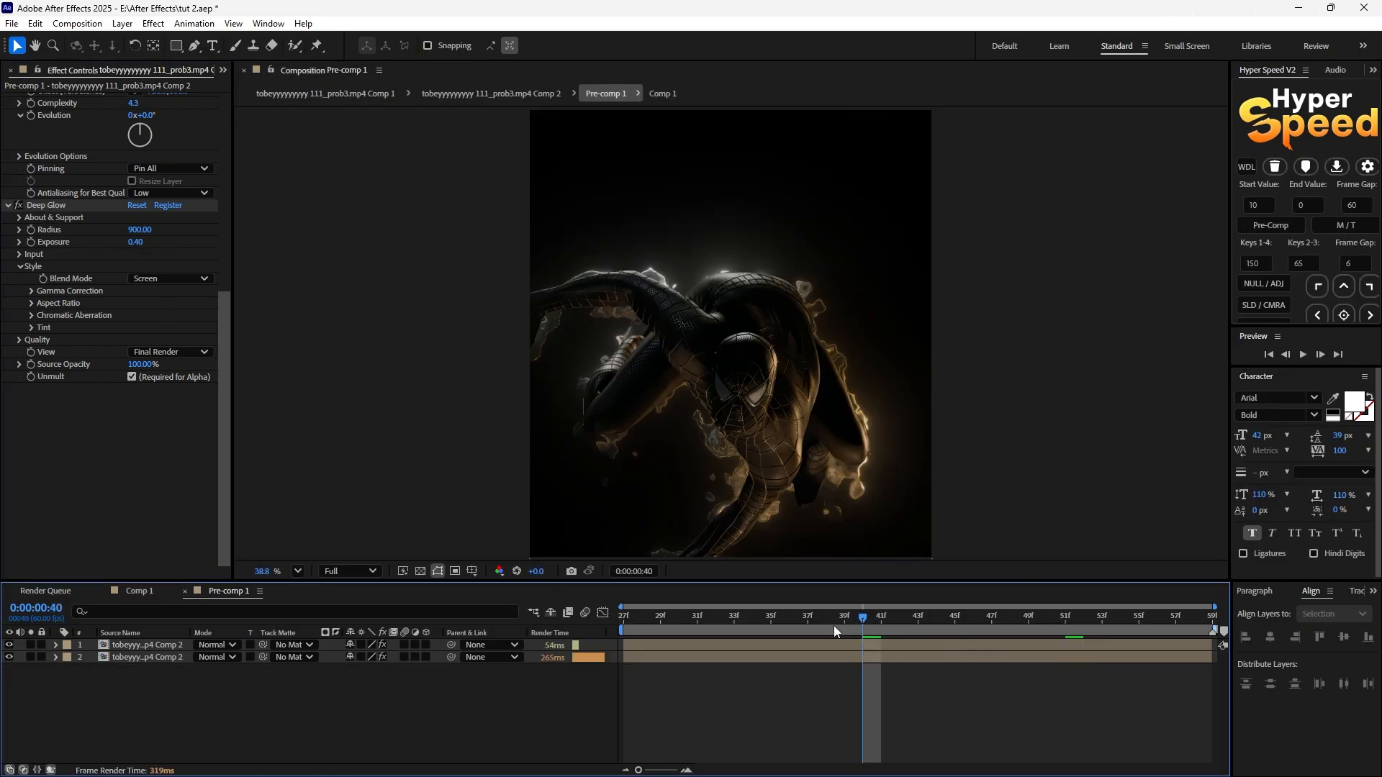
left_click(972, 617)
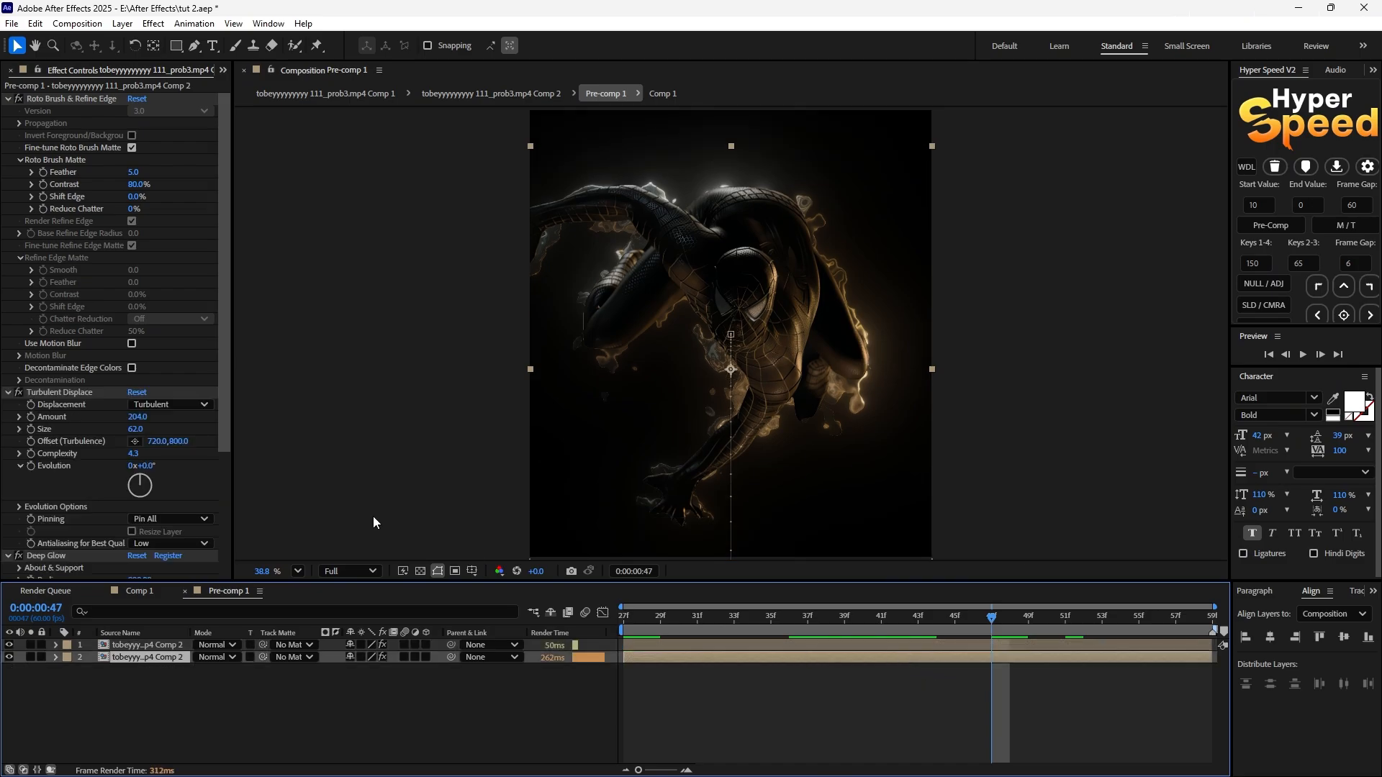
Add a time-based expression to Turbulent Displace's Evolution property.
scroll("down", 3)
type("T")
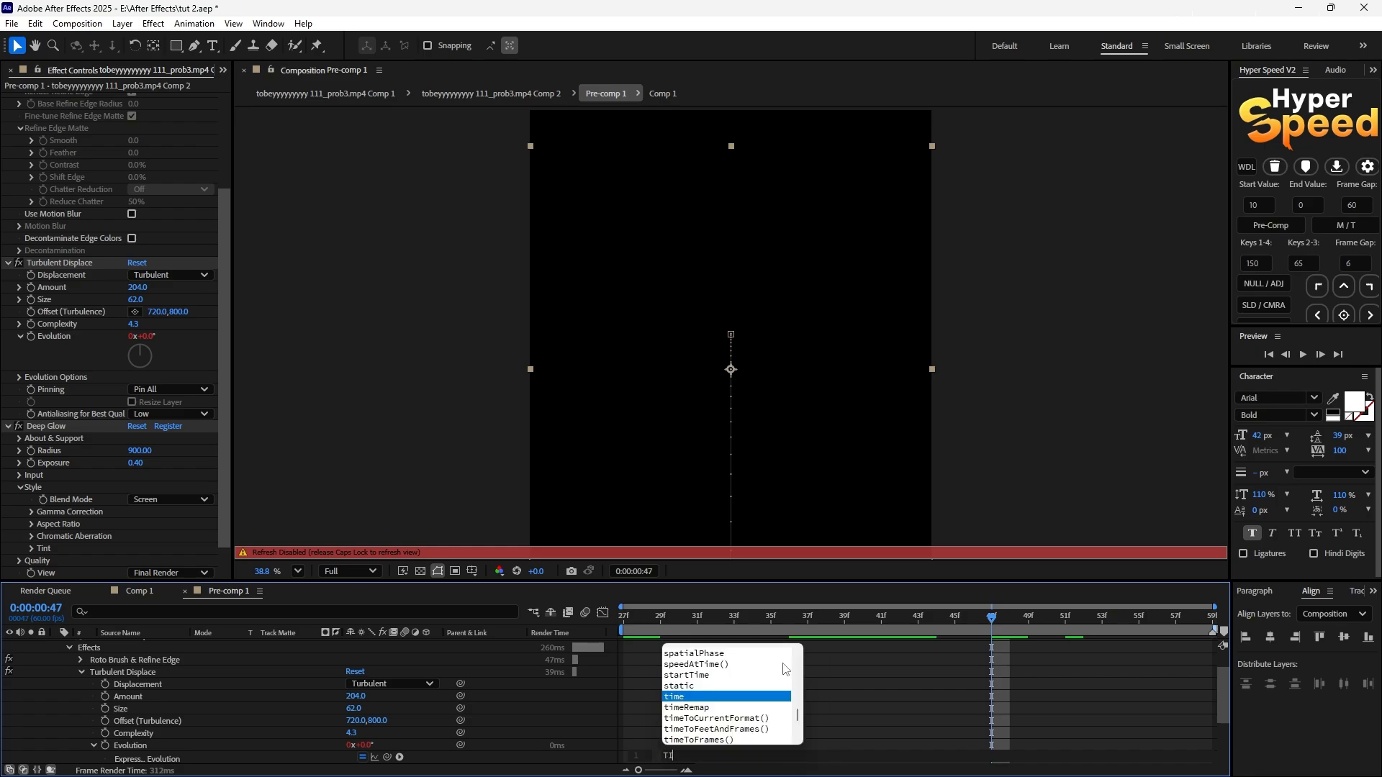
type("ime")
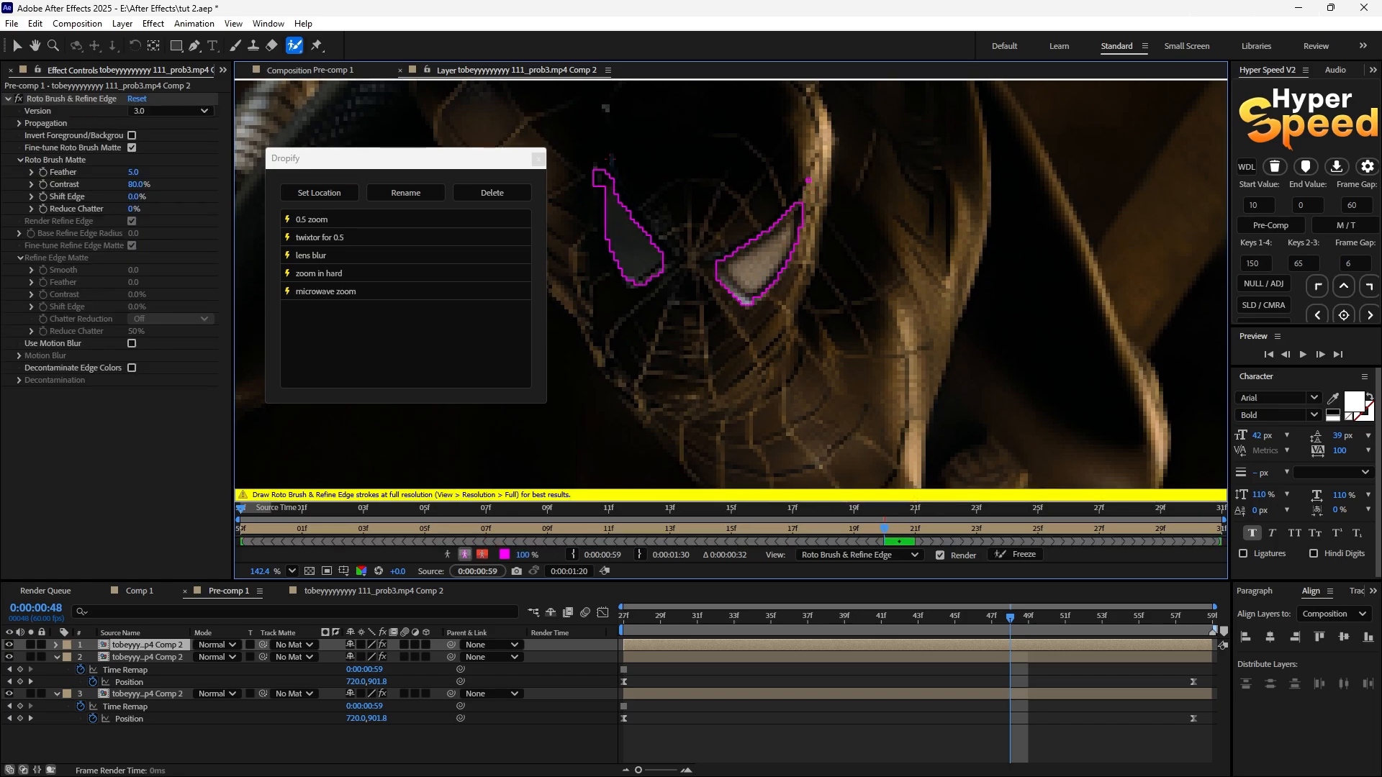
Freeze the Roto Brush matte around Spider-Man's eye lenses on the duplicated layer.
left_click(1016, 554)
type("ex")
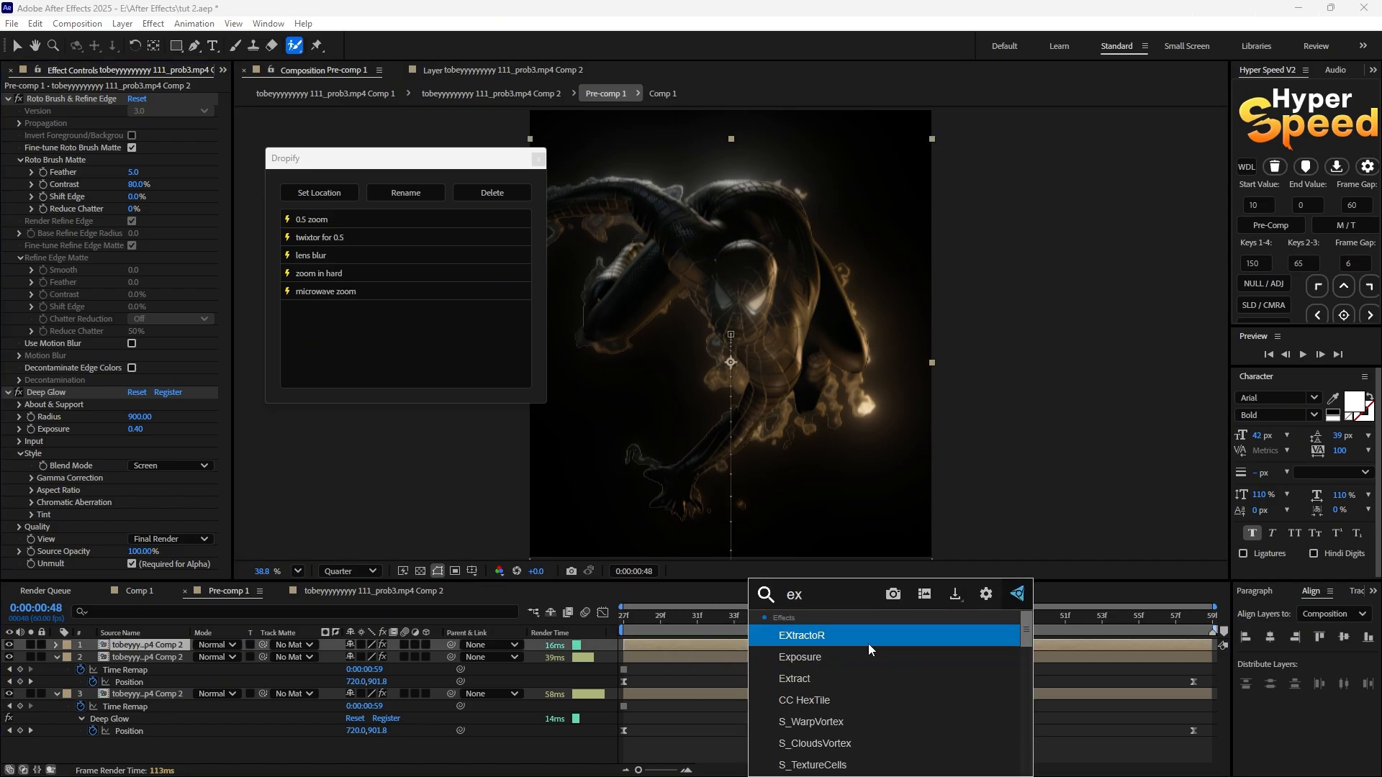
Apply the Exposure effect to the glowing eye layer.
double_click(799, 657)
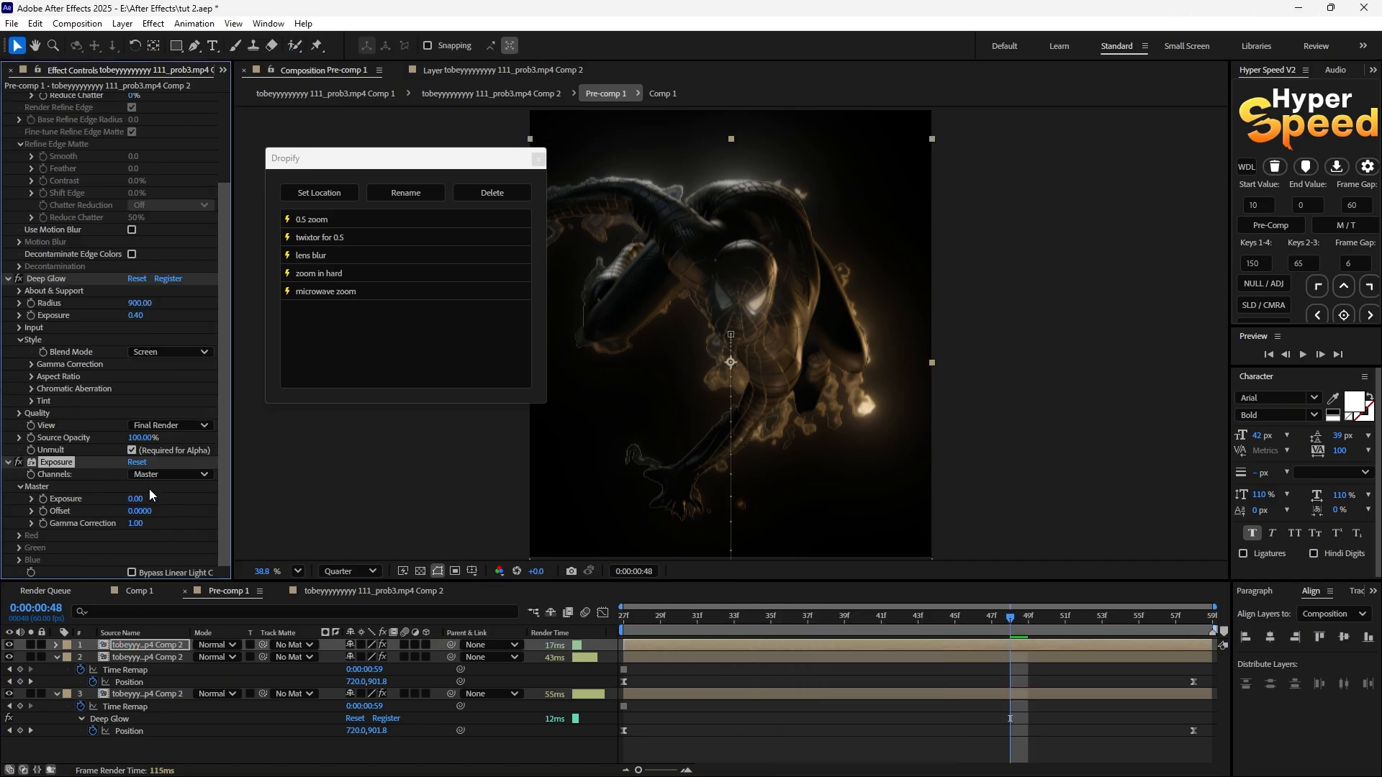